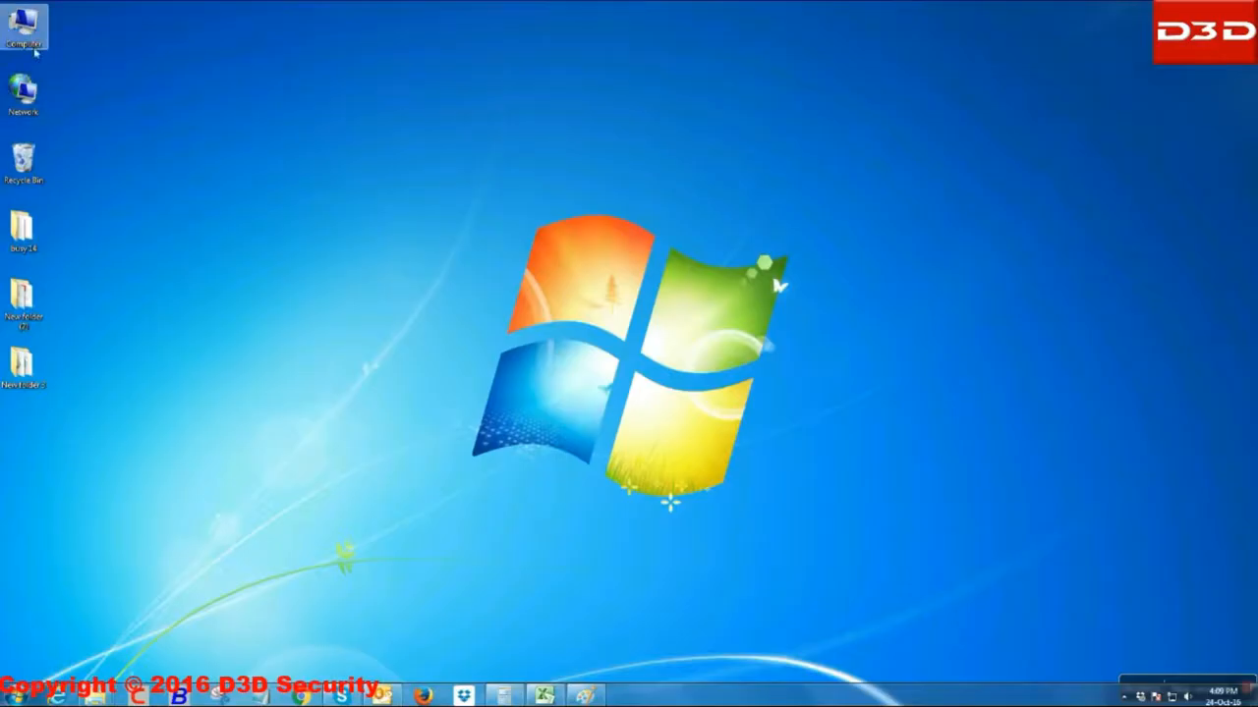
# Step: Open the camera software disc's '1. Windows PC' folder to install D3D Search Tool
pyautogui.doubleClick(23, 32)
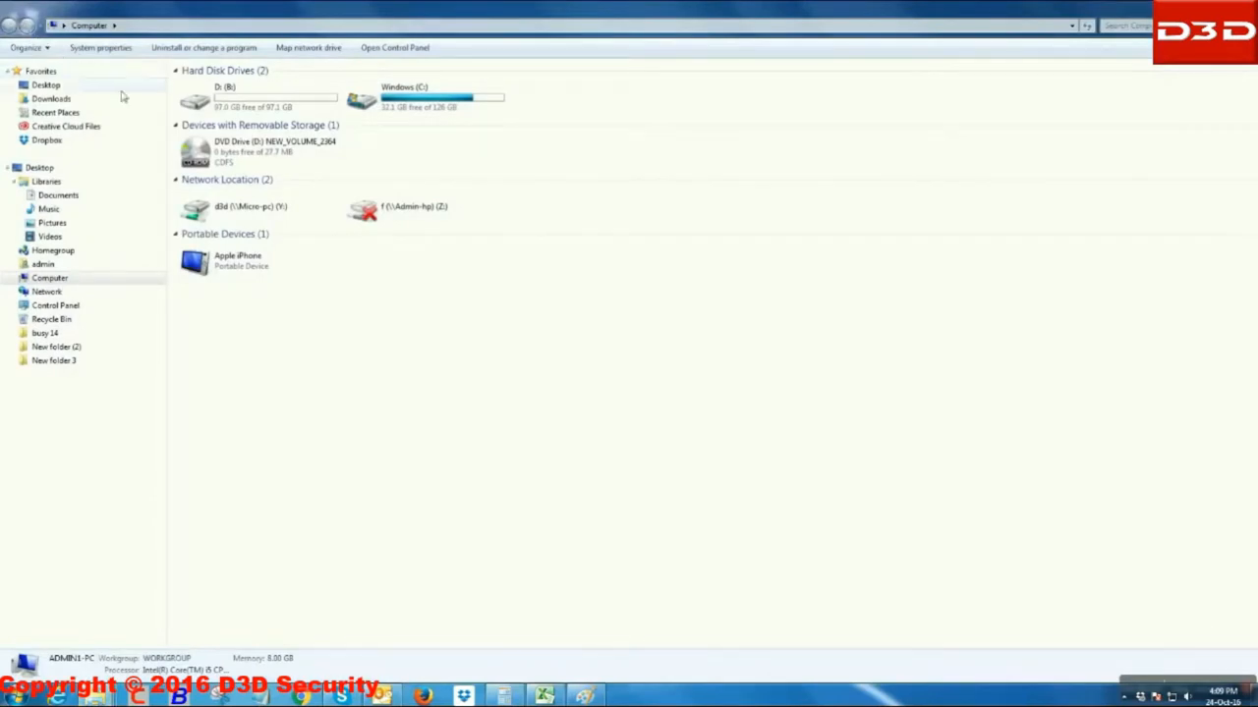
pyautogui.click(260, 152)
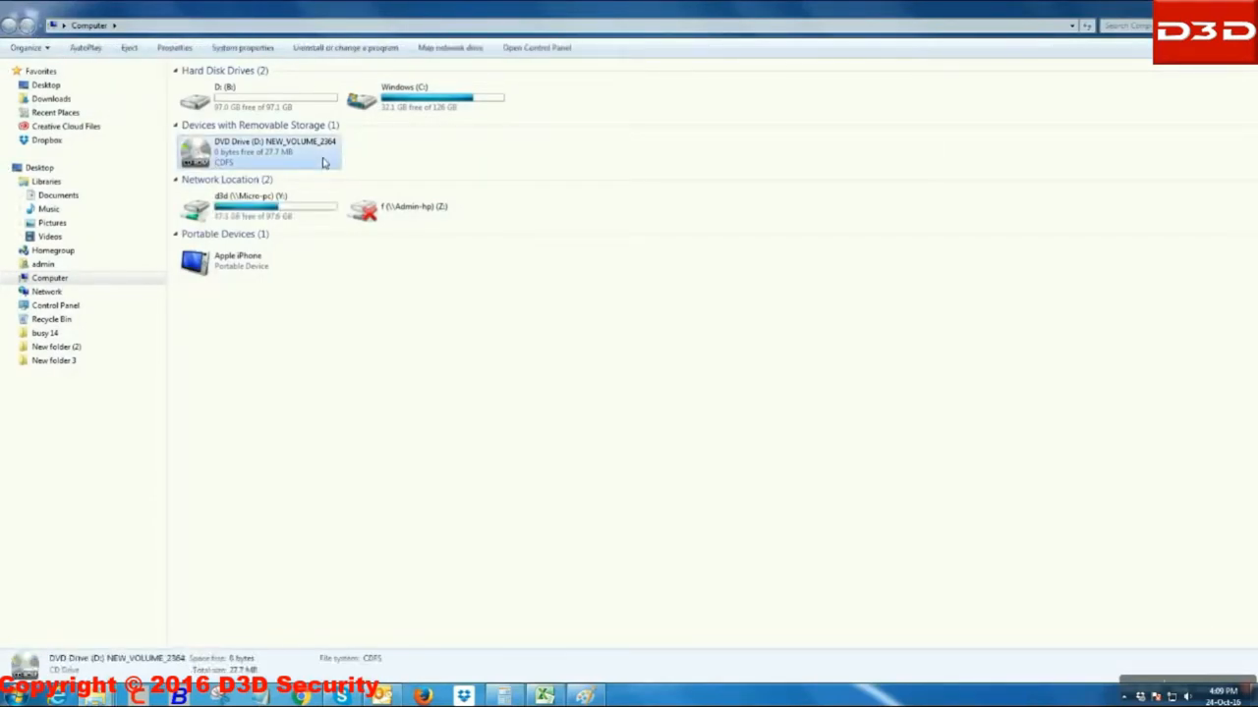
pyautogui.doubleClick(261, 152)
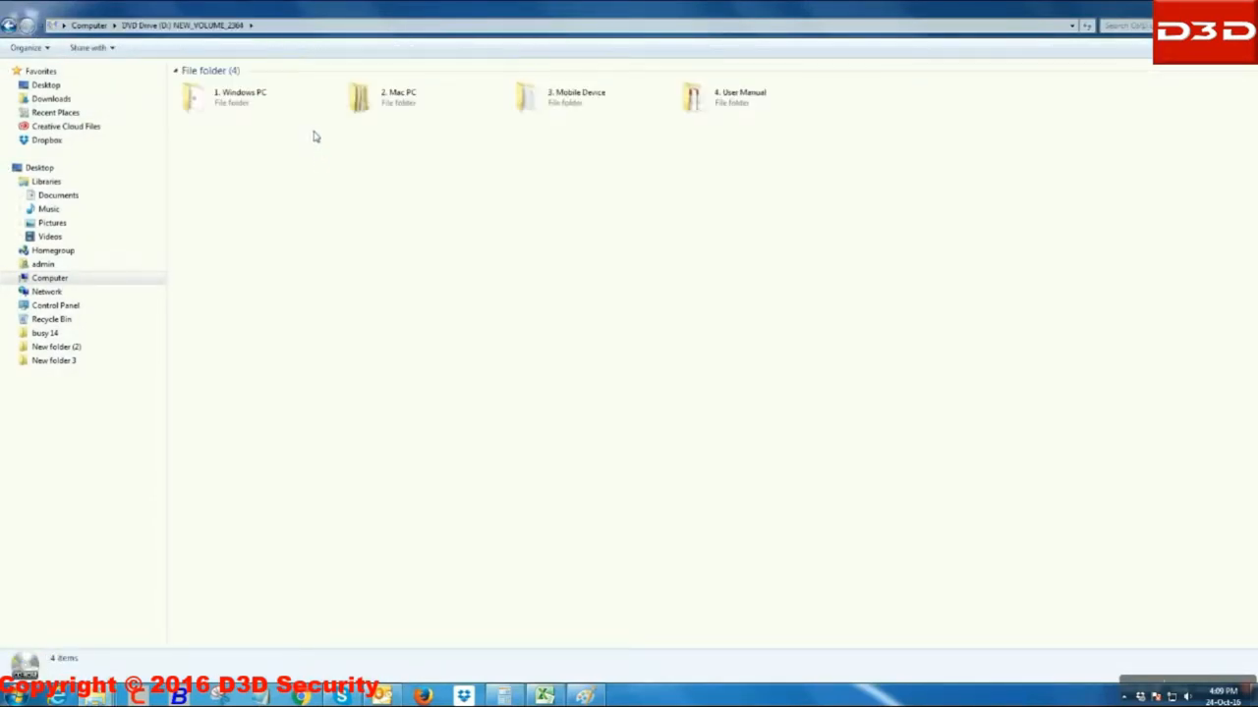
pyautogui.click(236, 96)
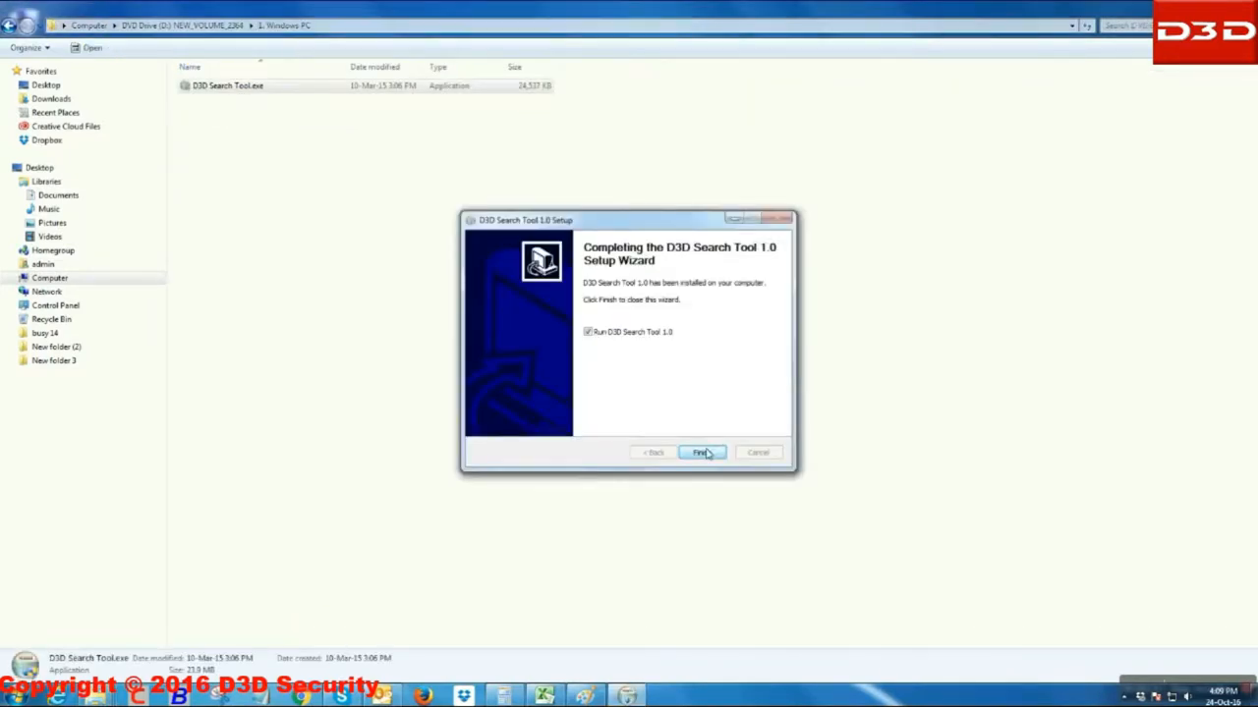
# Step: Finish setup, search the network for cameras, and open the one at 192.168.1.135
pyautogui.click(700, 453)
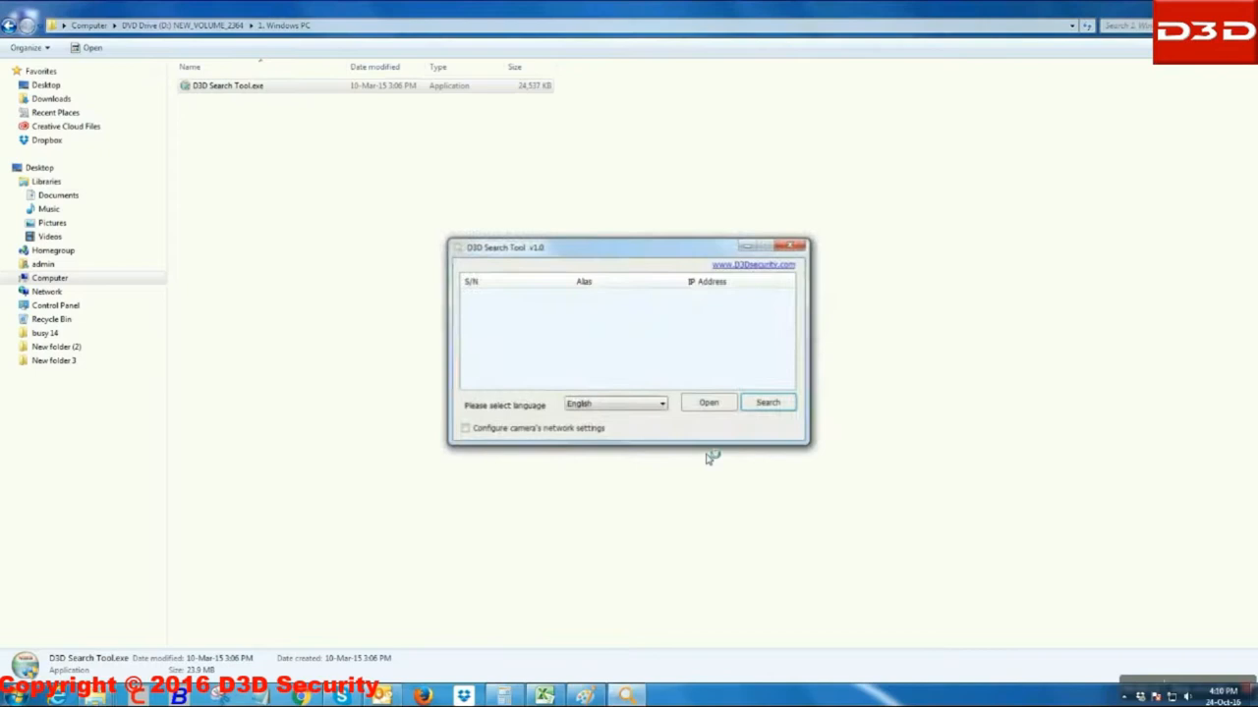
pyautogui.click(766, 402)
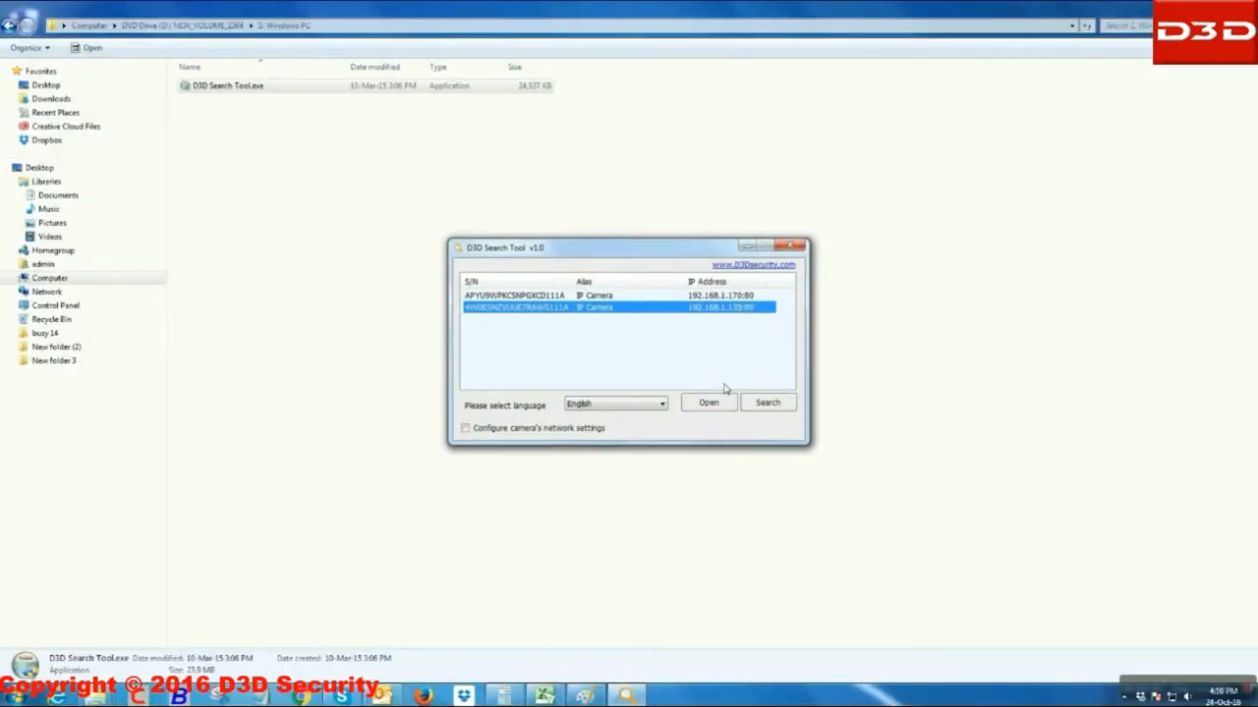
pyautogui.click(709, 402)
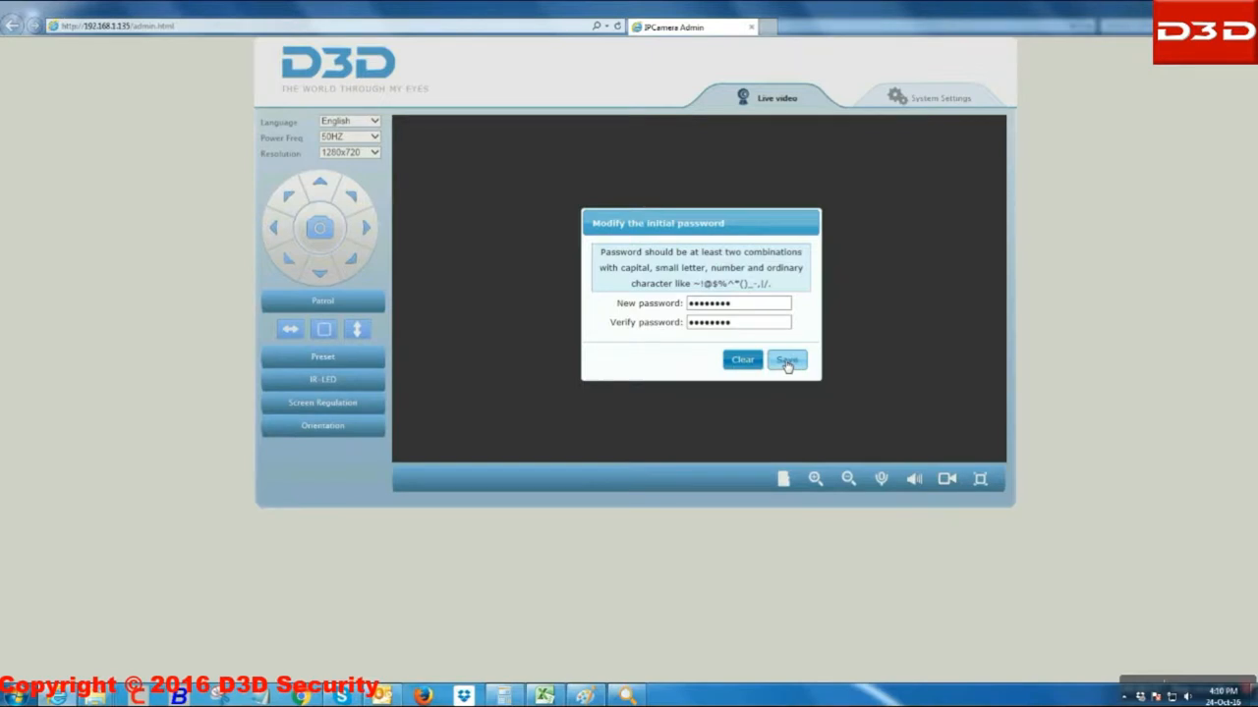
# Step: Save the new camera password and log in as admin with it
pyautogui.click(786, 359)
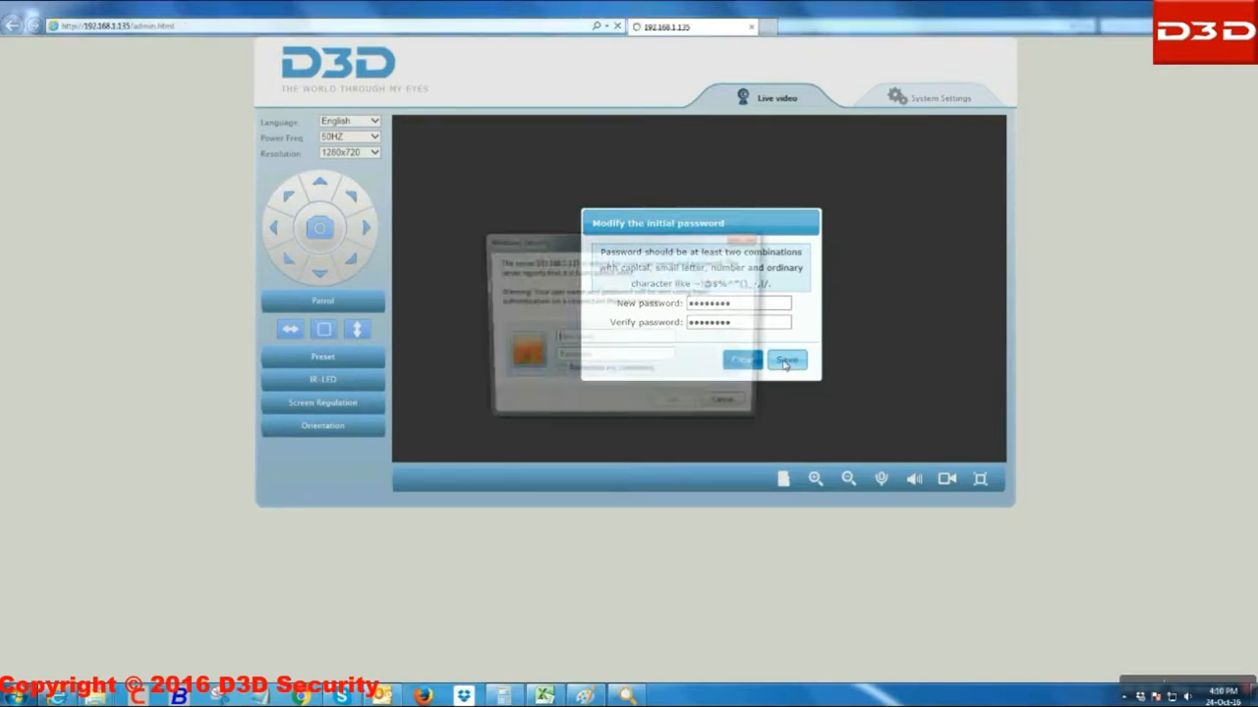
pyautogui.click(786, 359)
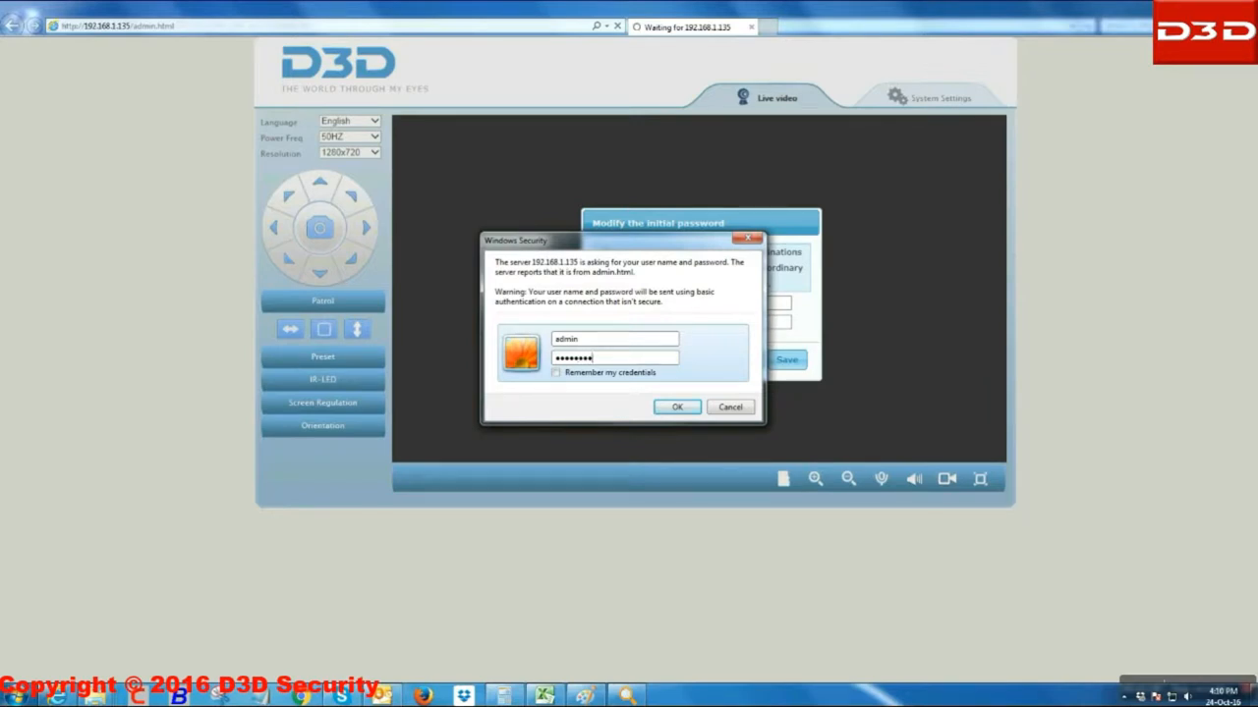
pyautogui.click(677, 407)
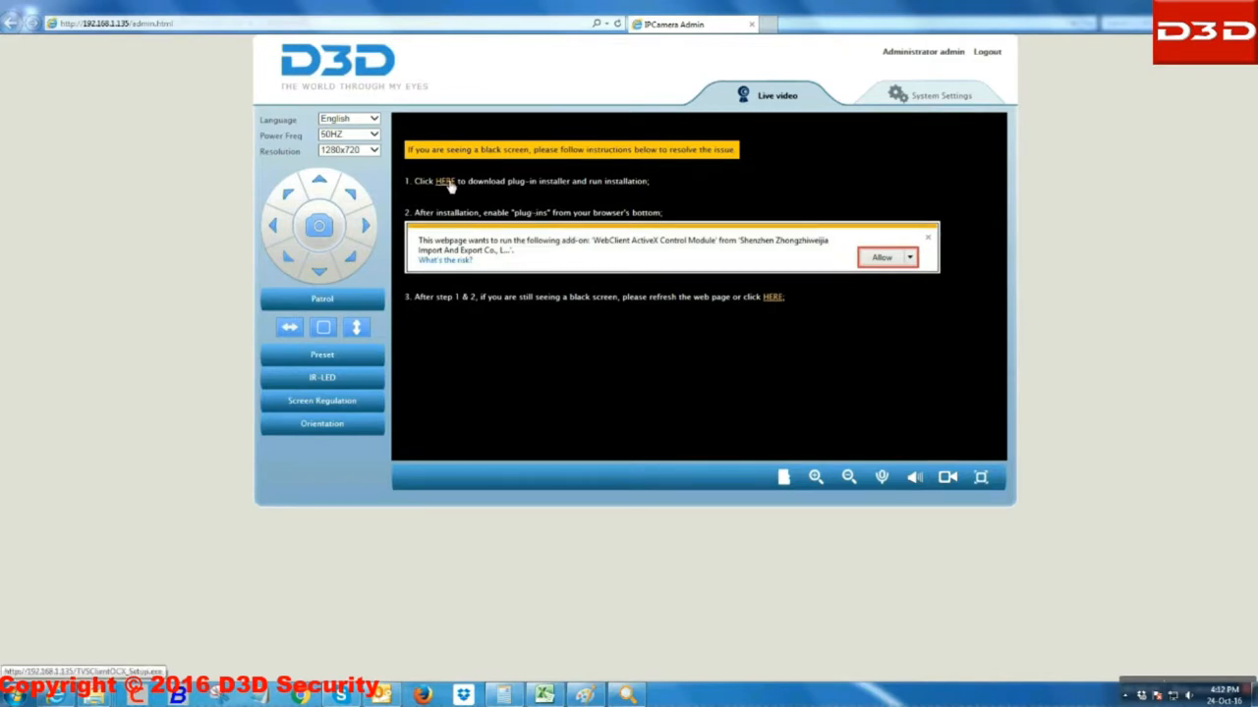
# Step: Download the video plug-in and allow the add-on for all websites
pyautogui.click(442, 181)
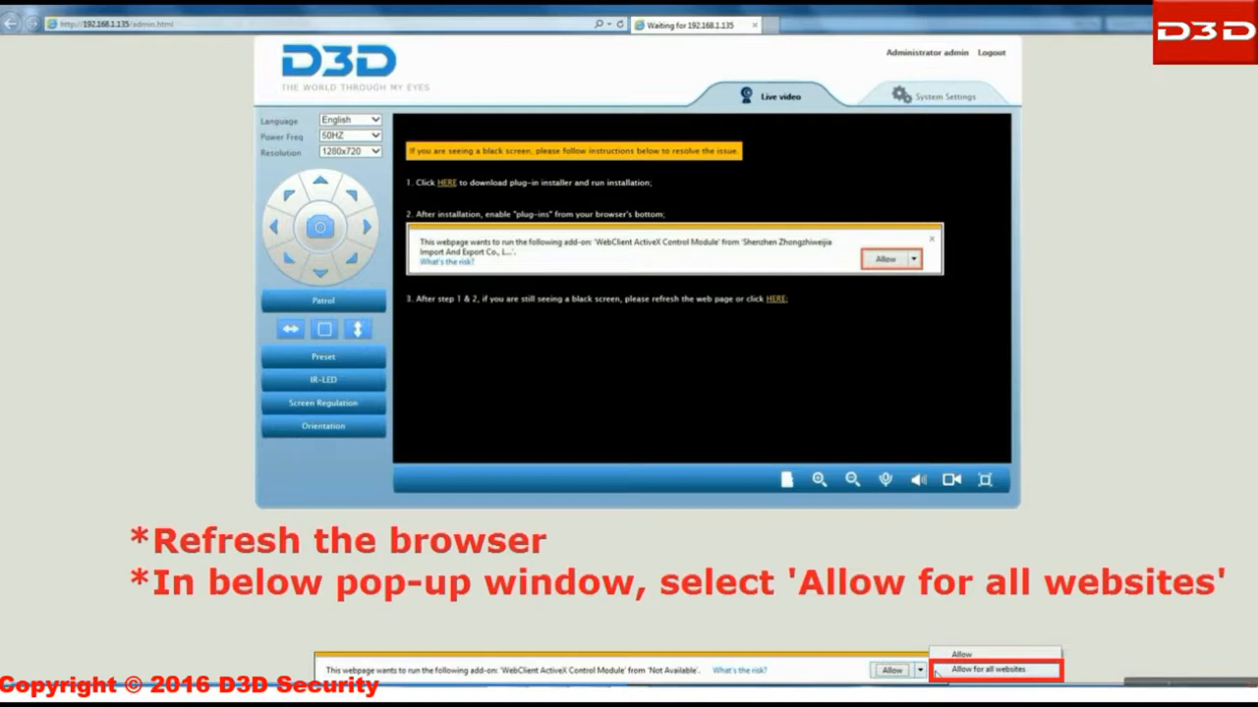
pyautogui.click(995, 669)
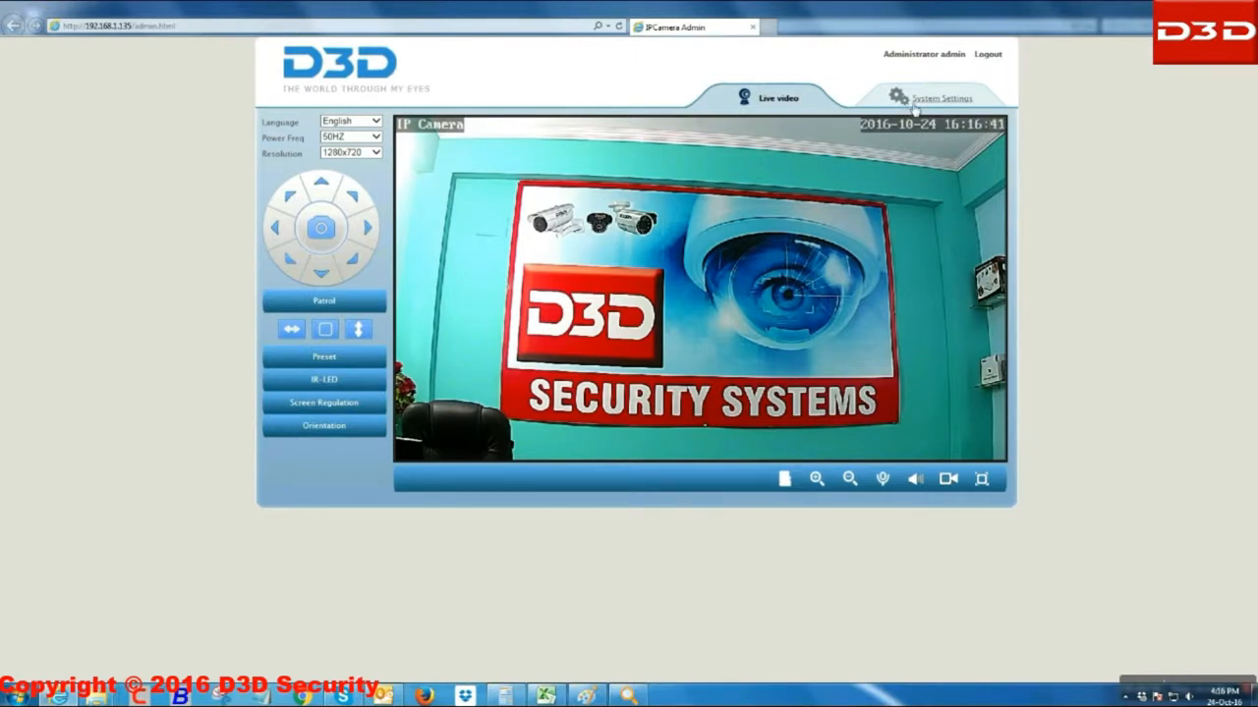
# Step: Open System Settings' WiFi page and select the NEXTRA9217 network
pyautogui.click(940, 97)
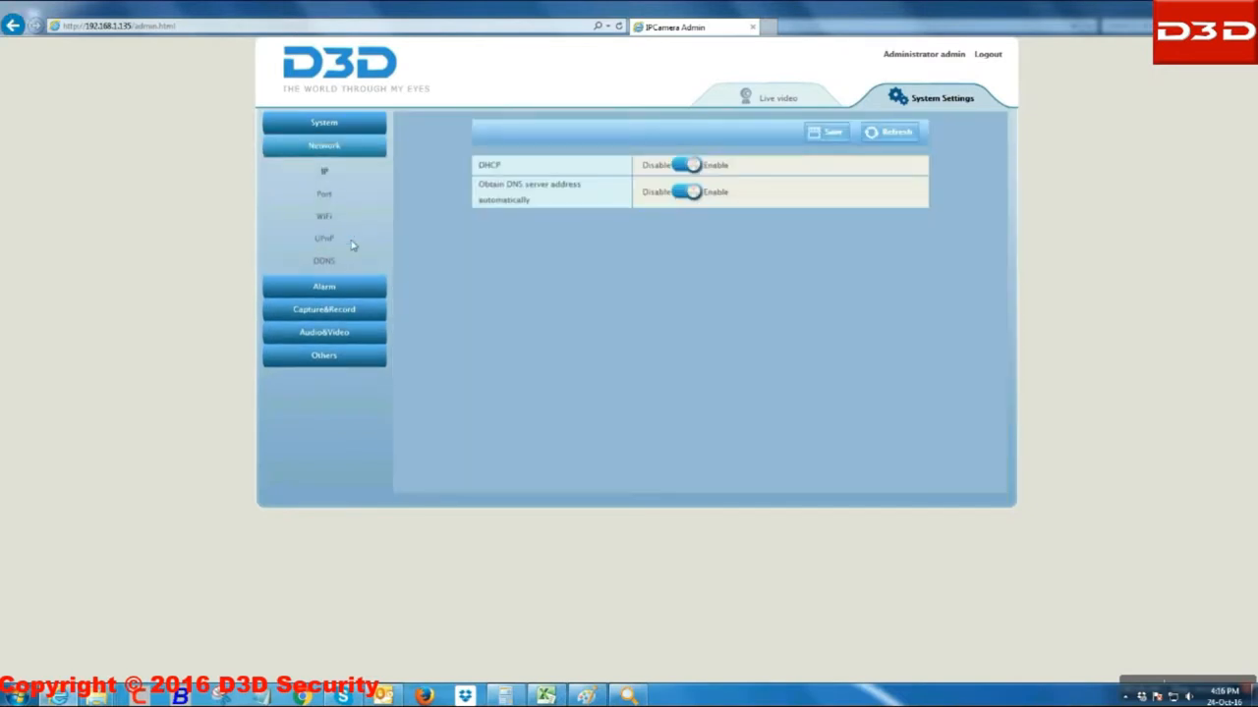
pyautogui.click(323, 216)
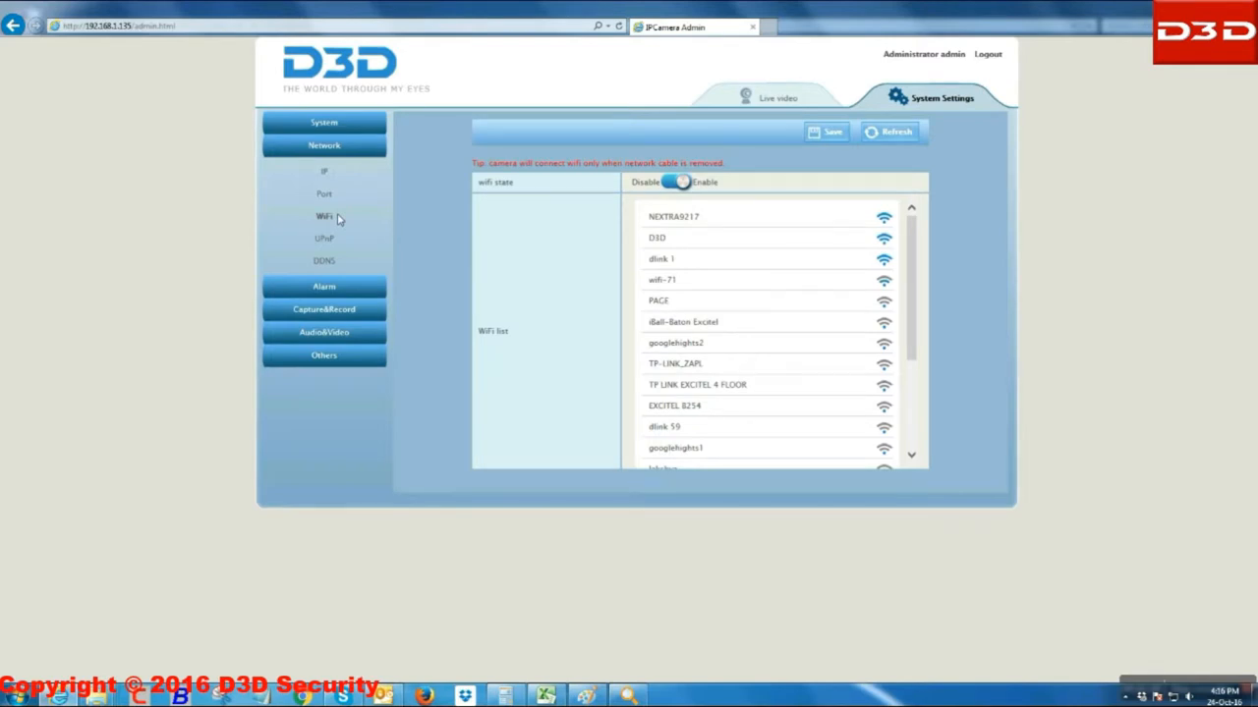
pyautogui.click(673, 216)
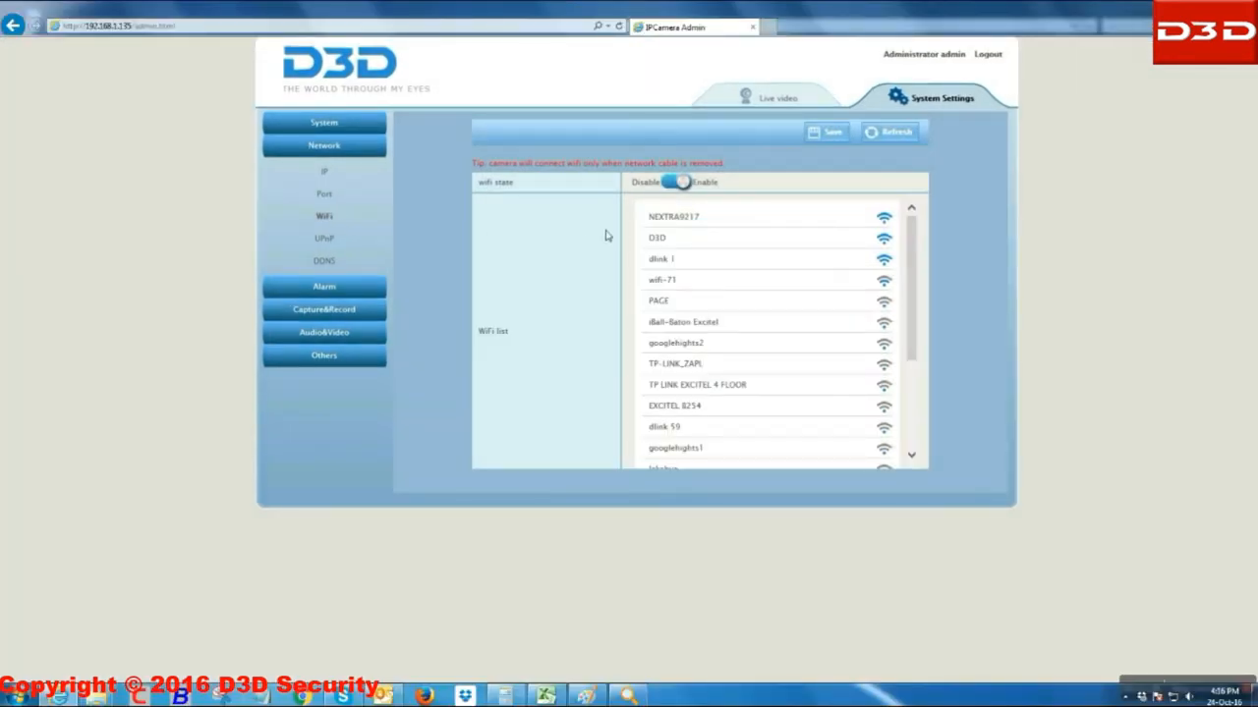
pyautogui.click(771, 216)
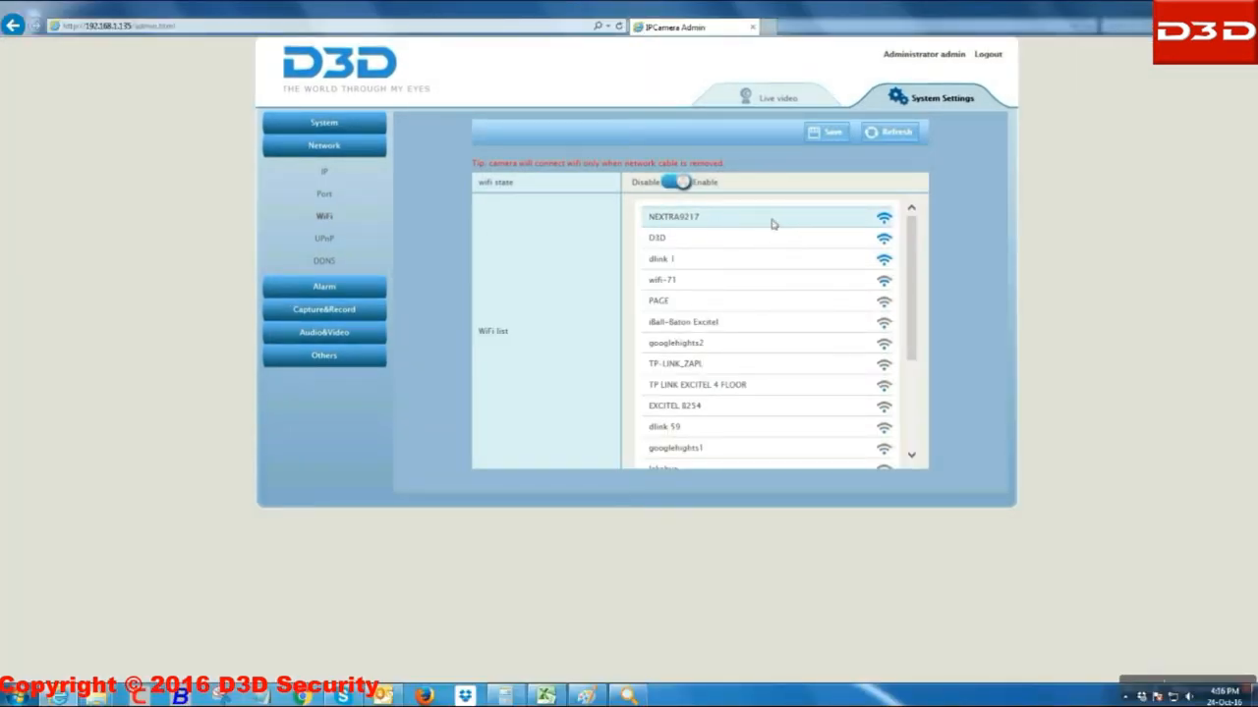
# Step: Submit and confirm the NEXTRA9217 Wi-Fi key, then refresh the network list
pyautogui.click(673, 217)
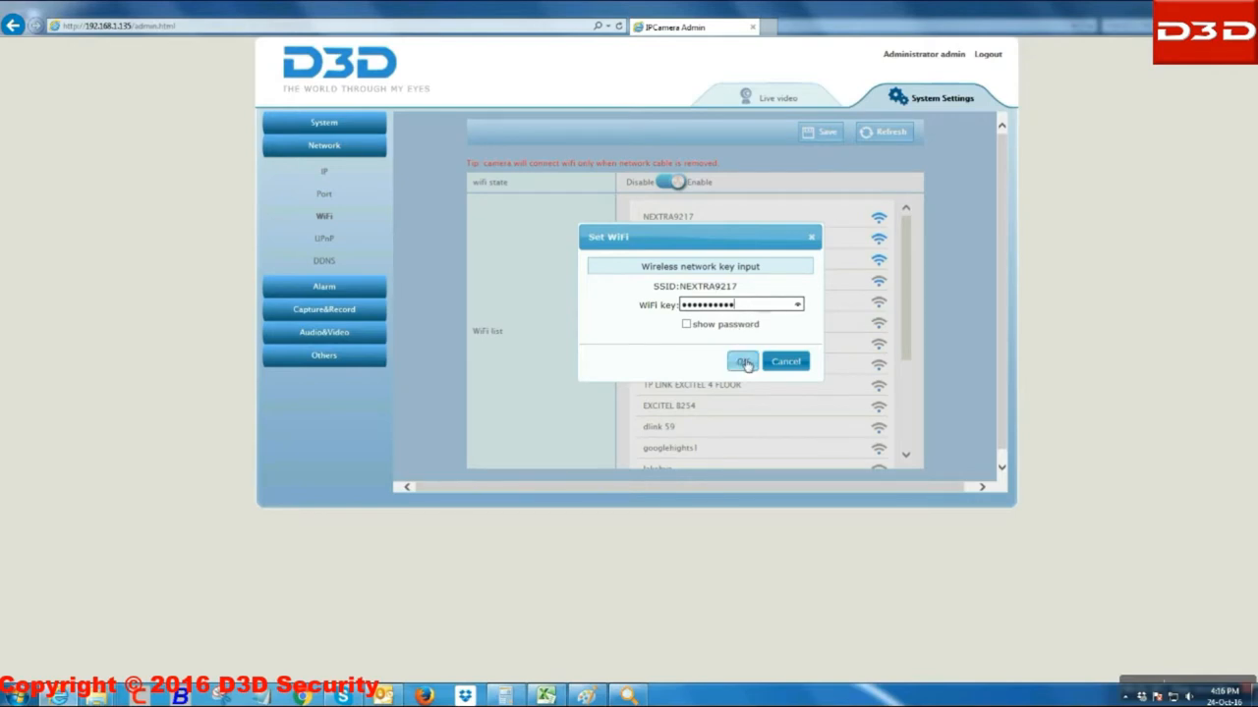
pyautogui.click(742, 362)
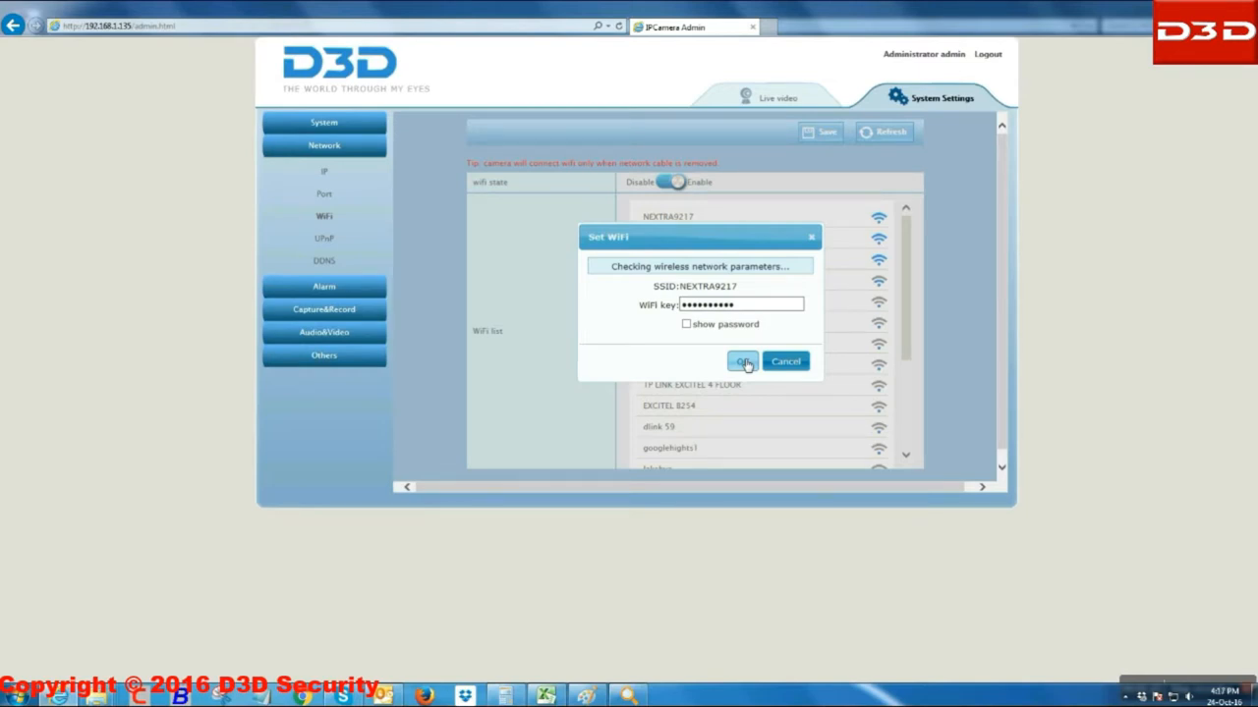
pyautogui.click(742, 362)
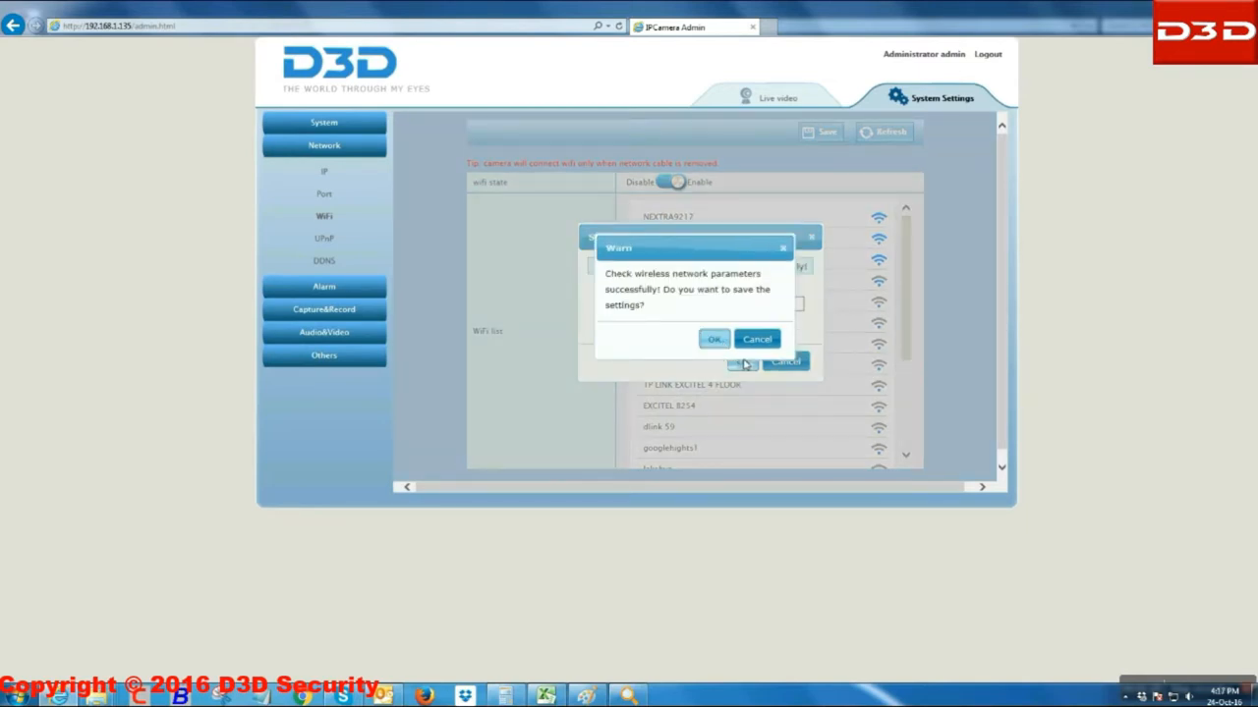
pyautogui.click(714, 338)
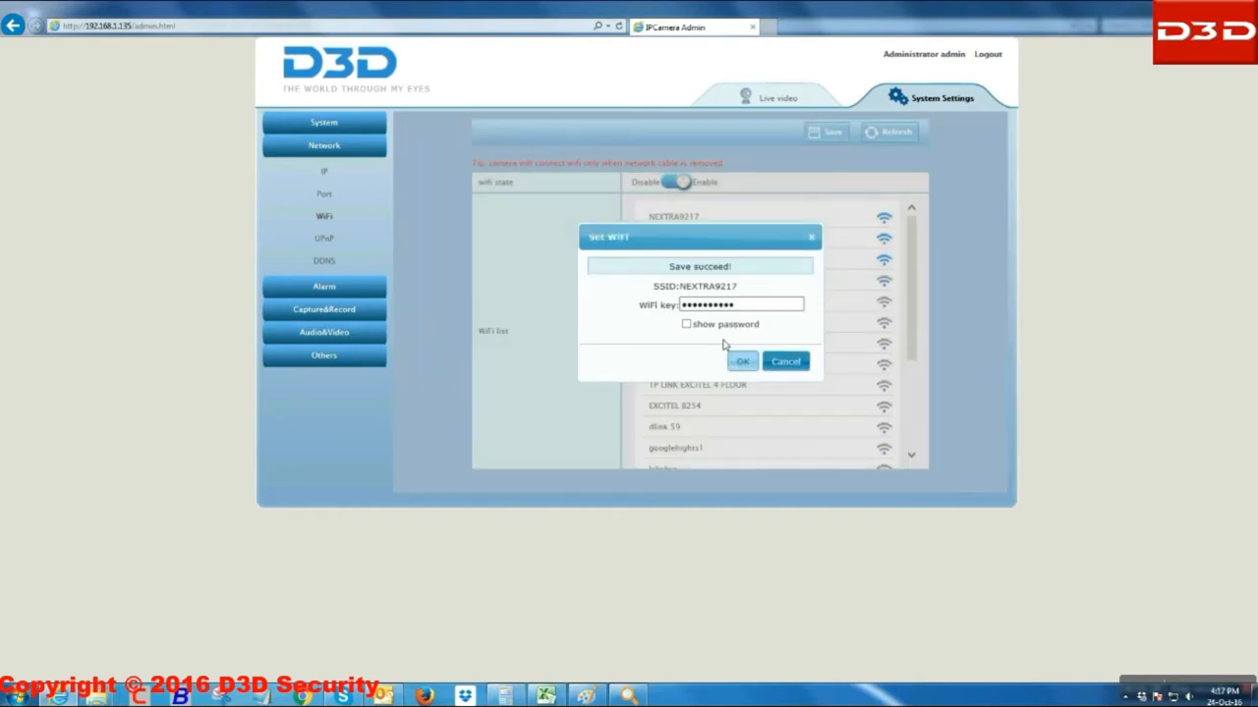
pyautogui.click(742, 361)
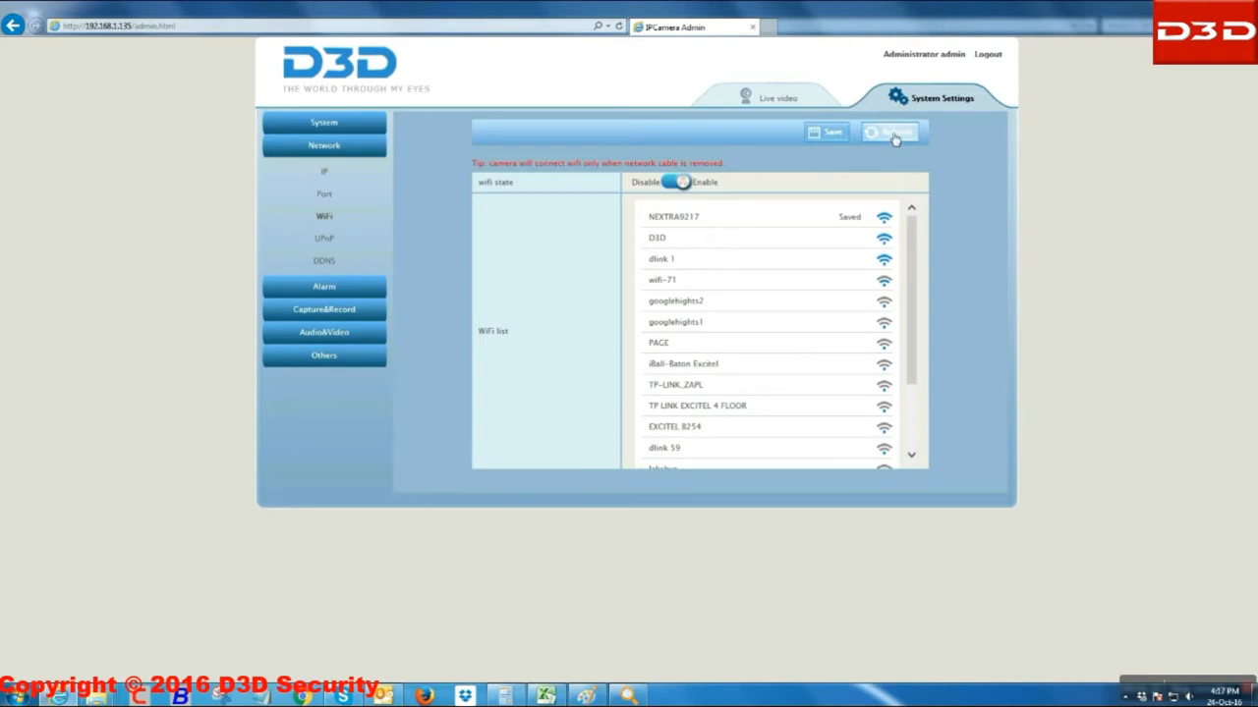
pyautogui.click(889, 132)
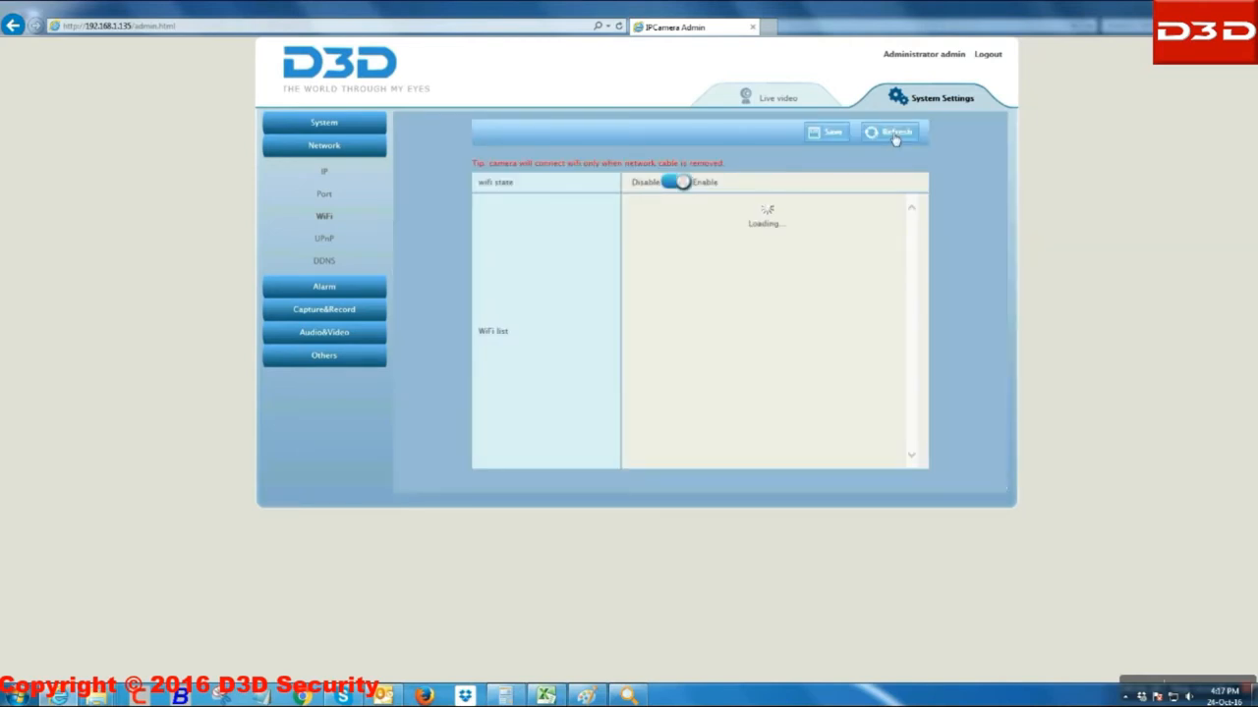
pyautogui.click(889, 131)
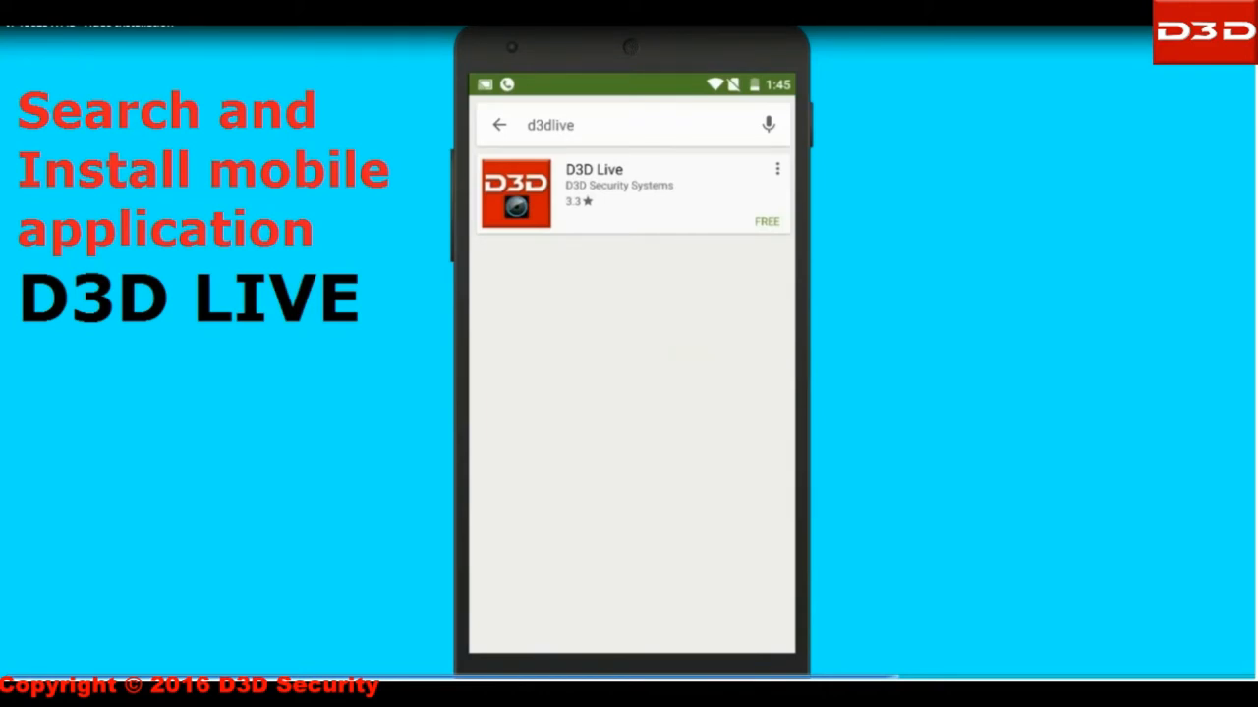
# Step: Install and launch D3D Live, then sign up for a new account
pyautogui.click(632, 191)
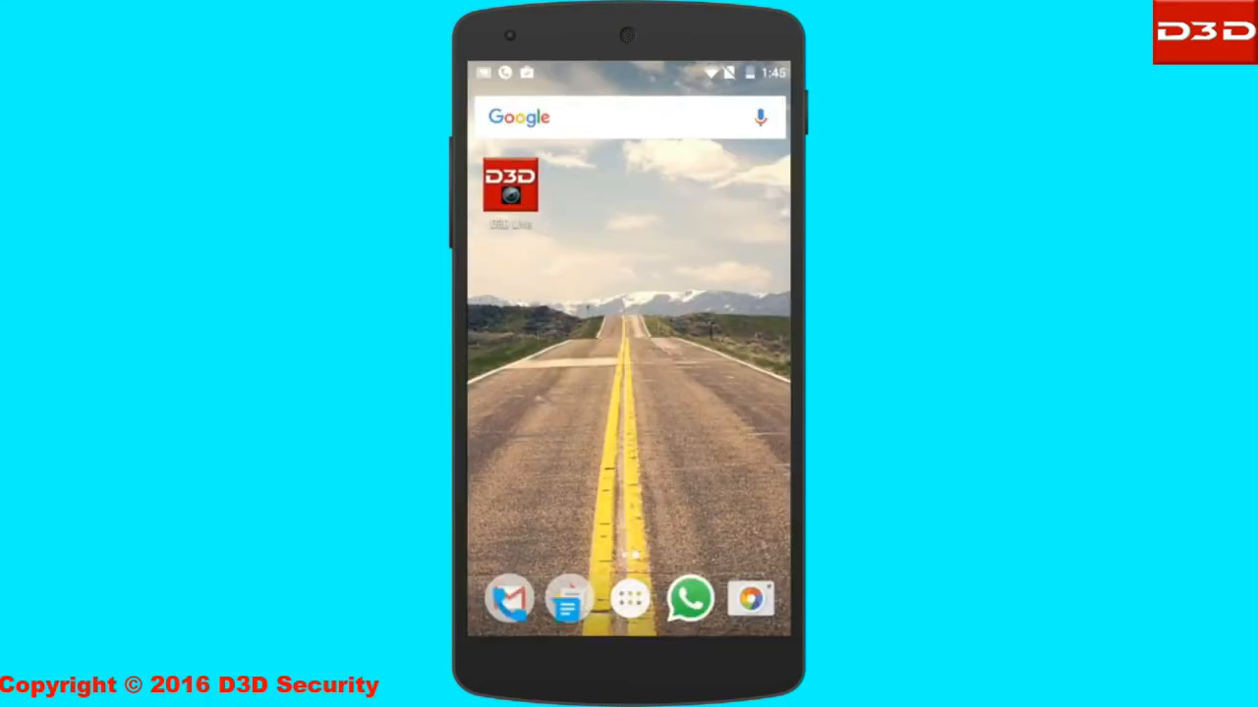
pyautogui.click(509, 185)
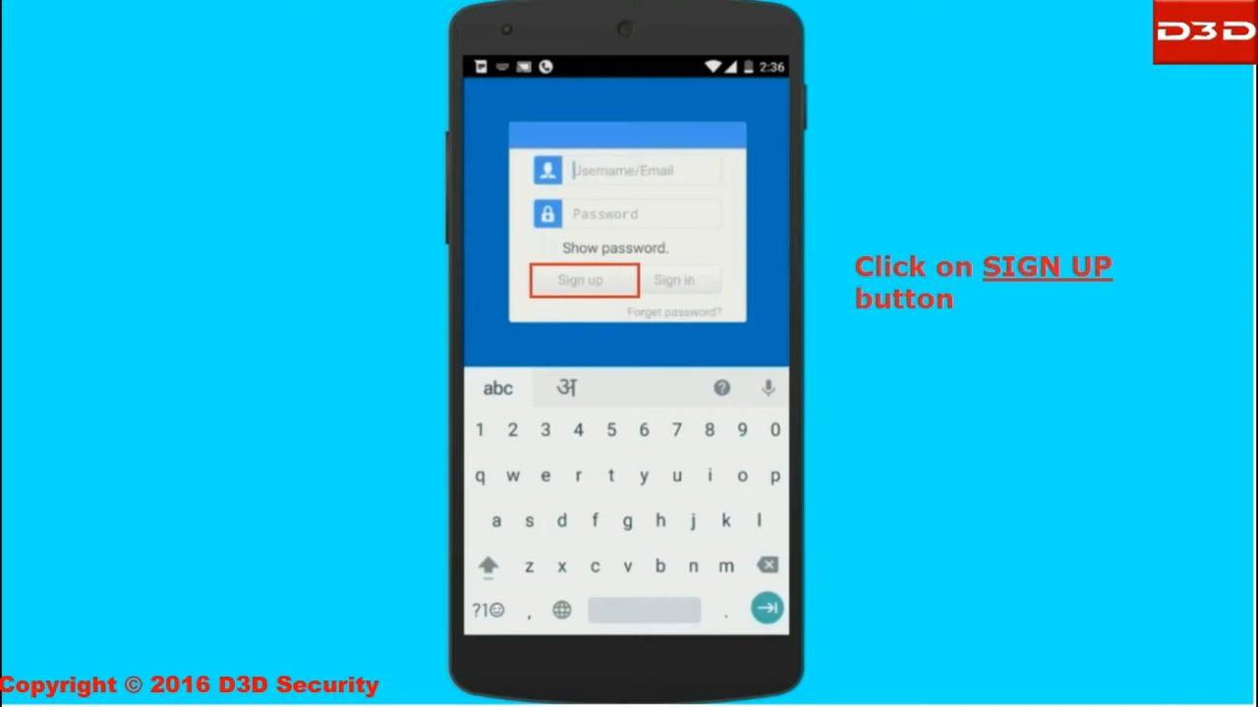
pyautogui.click(582, 280)
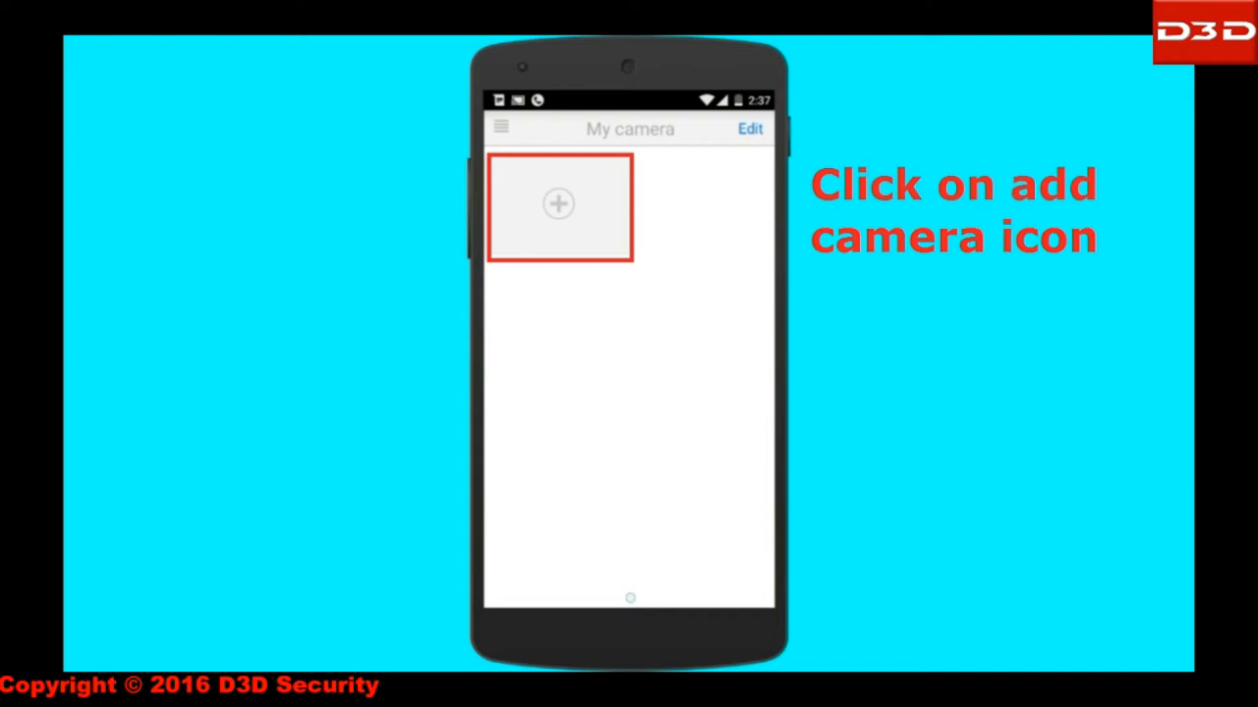
# Step: Add a camera with its UID and new security code, then open its live video
pyautogui.click(557, 204)
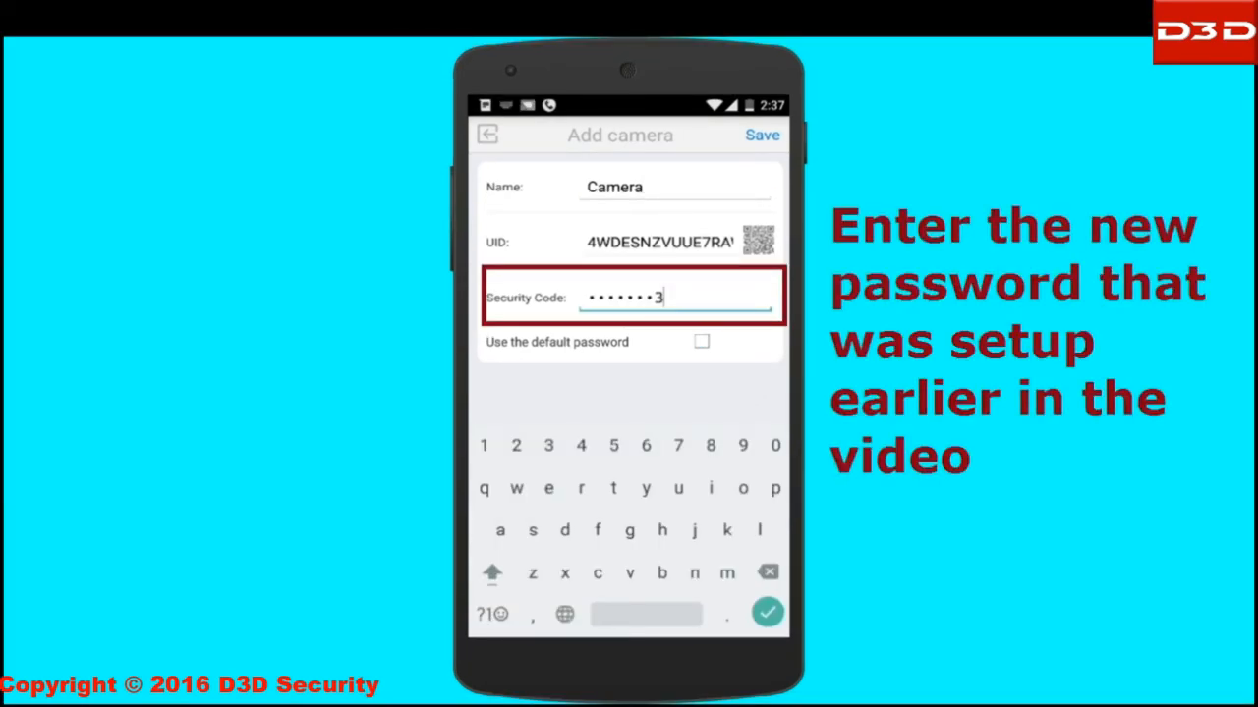
pyautogui.click(516, 445)
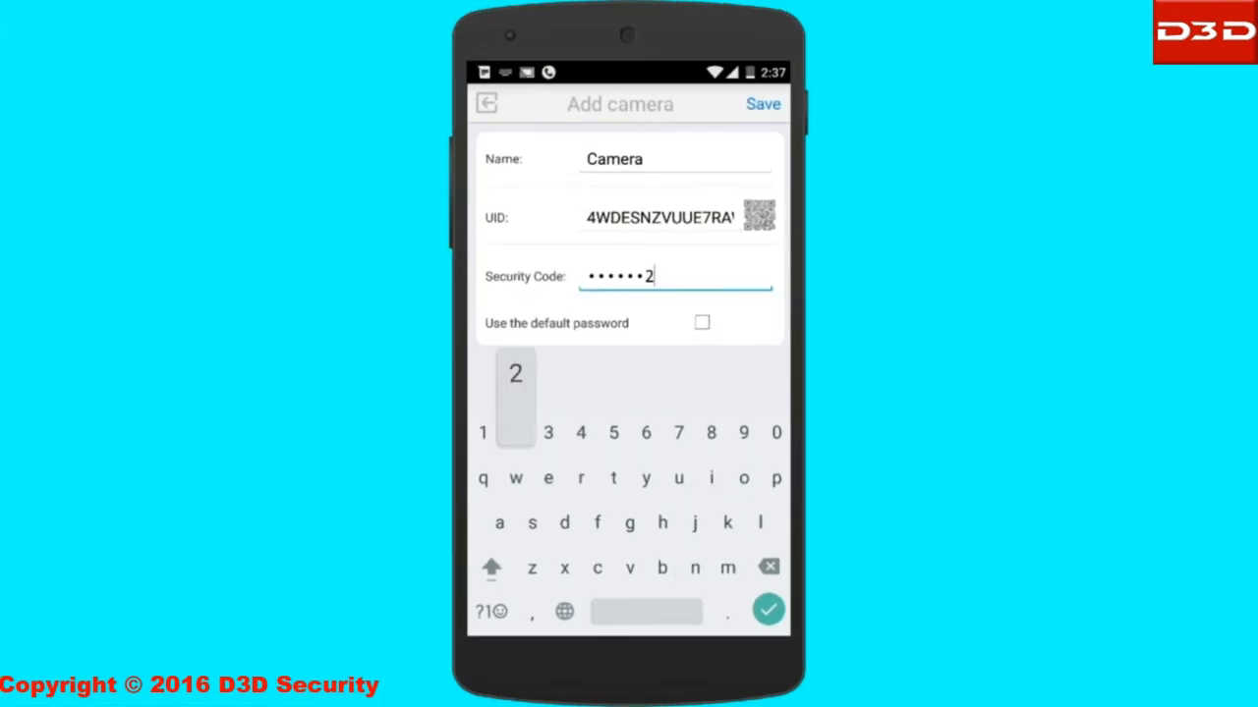
pyautogui.click(548, 433)
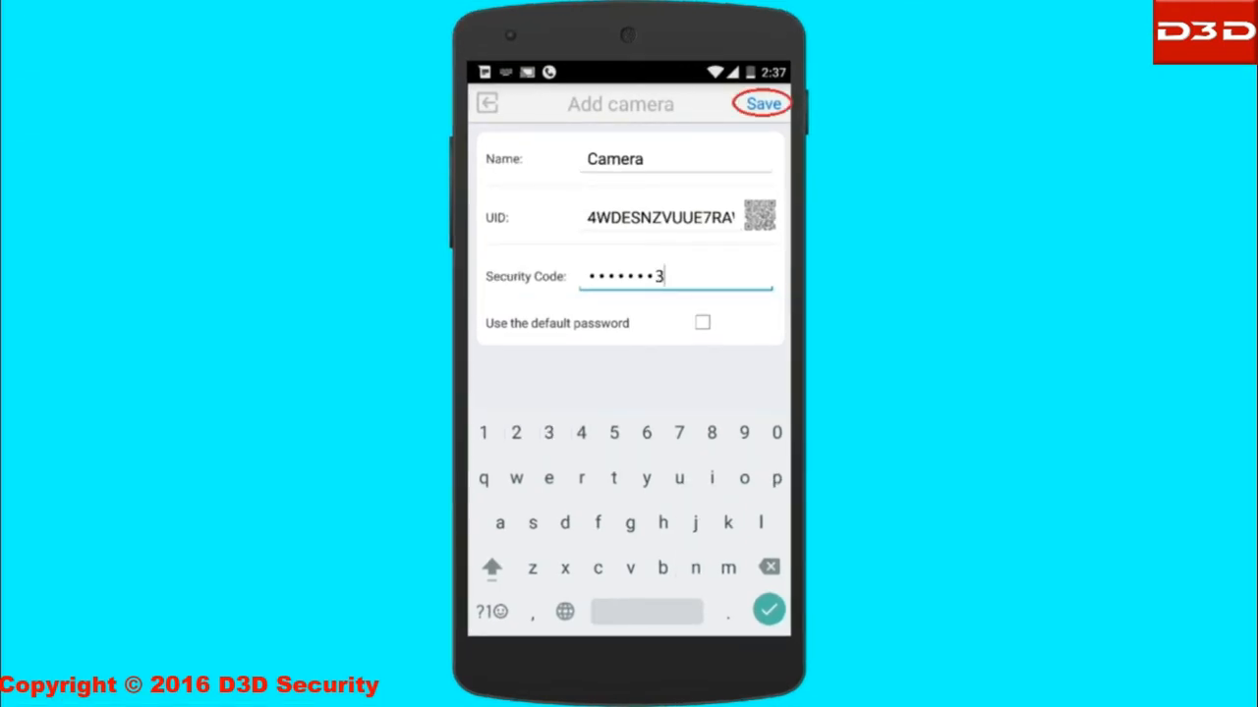
pyautogui.click(762, 103)
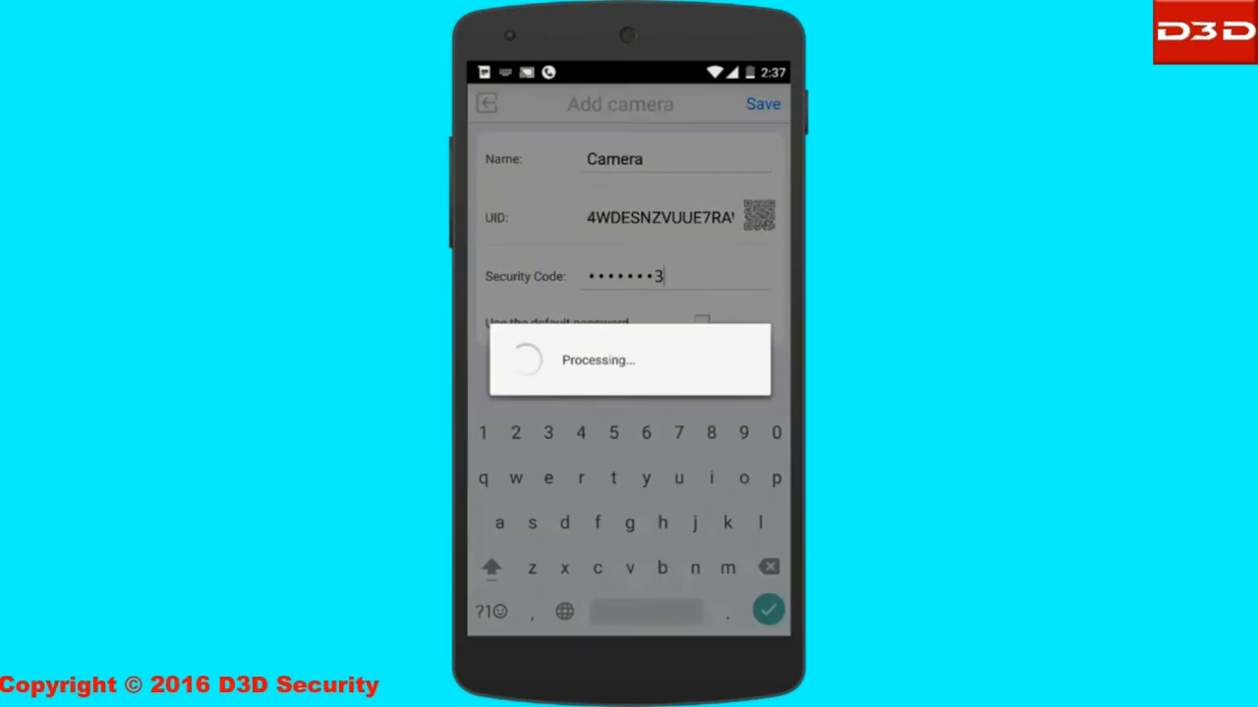
pyautogui.click(762, 104)
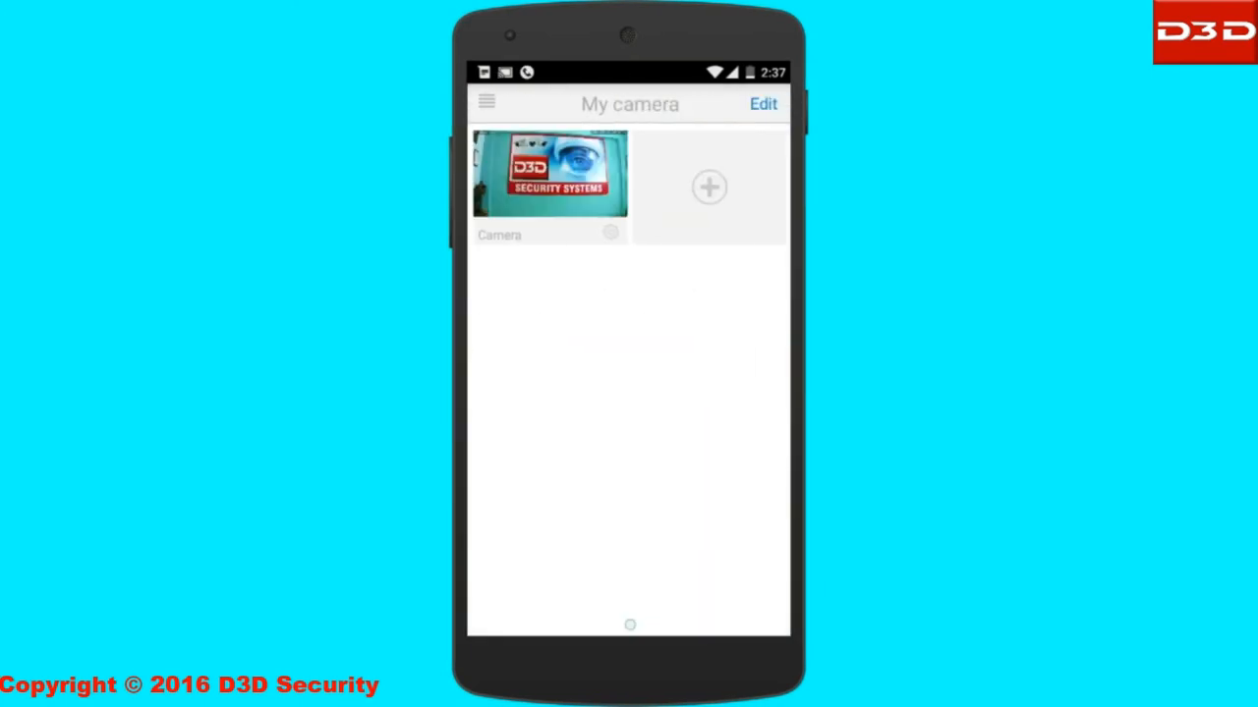
pyautogui.click(548, 174)
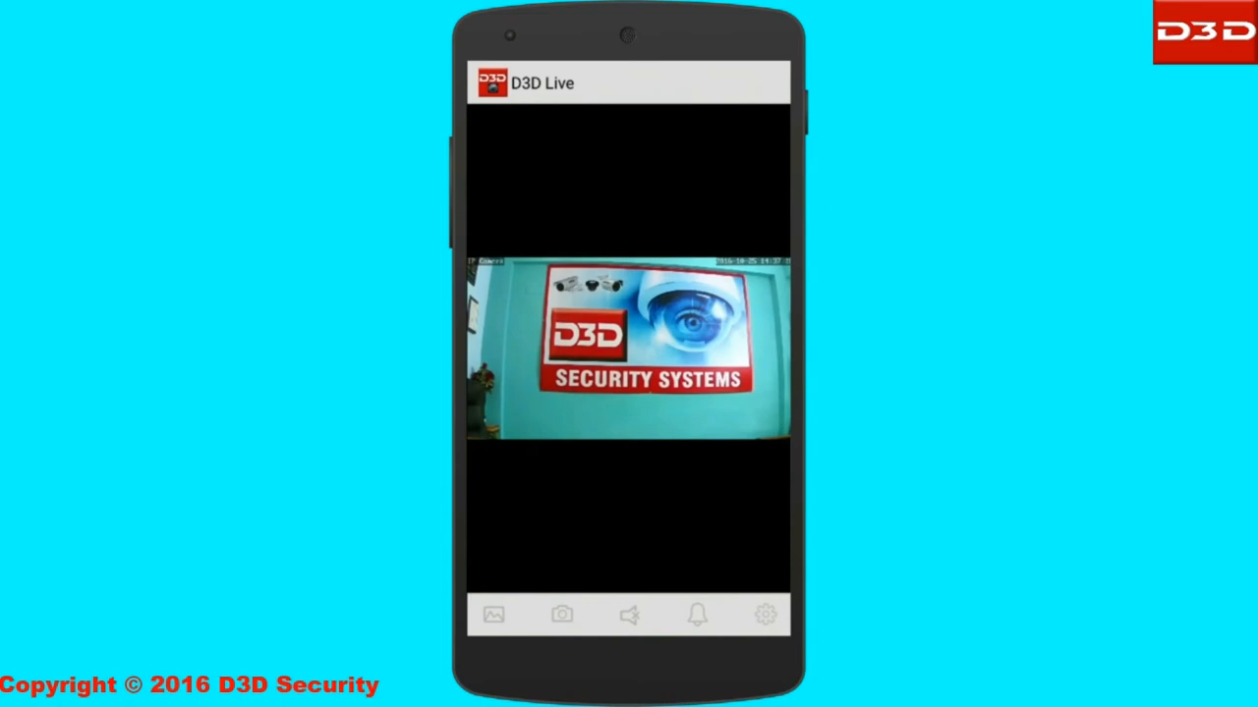